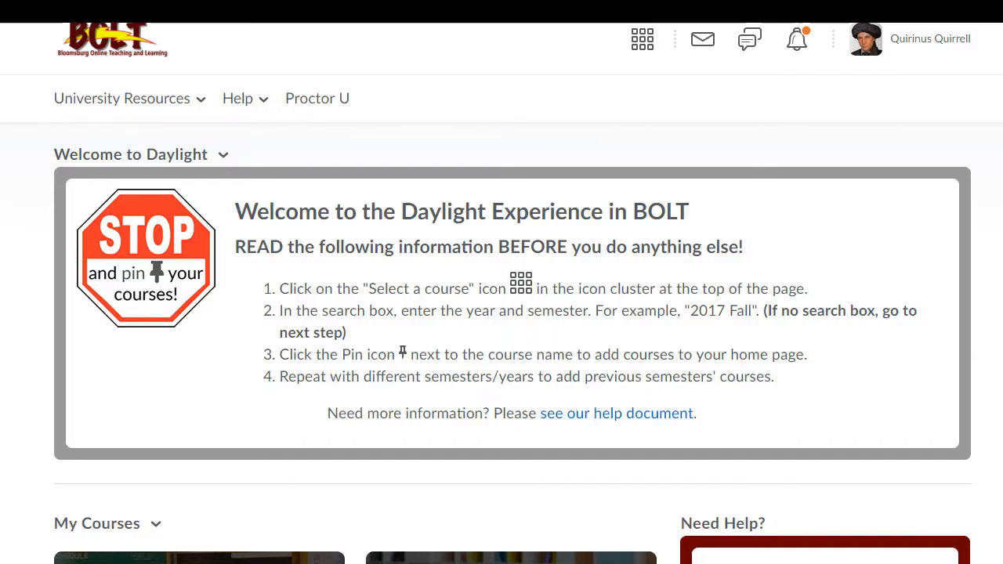
Reveal the first TCH MATH ECE tile's options menu (Course Offering Information, Change Image, Unpin).
scroll("down", 3)
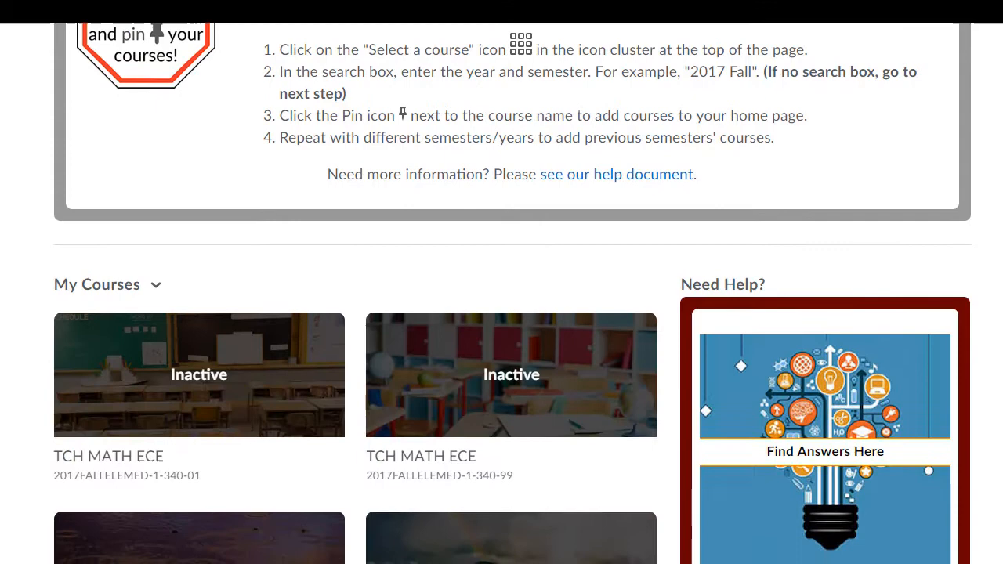
scroll("down", 3)
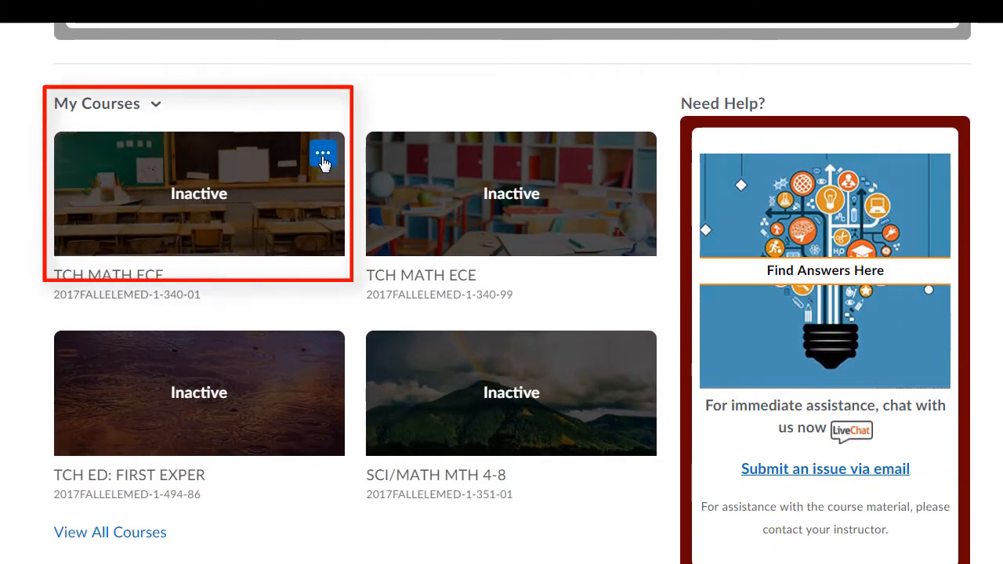
left_click(323, 154)
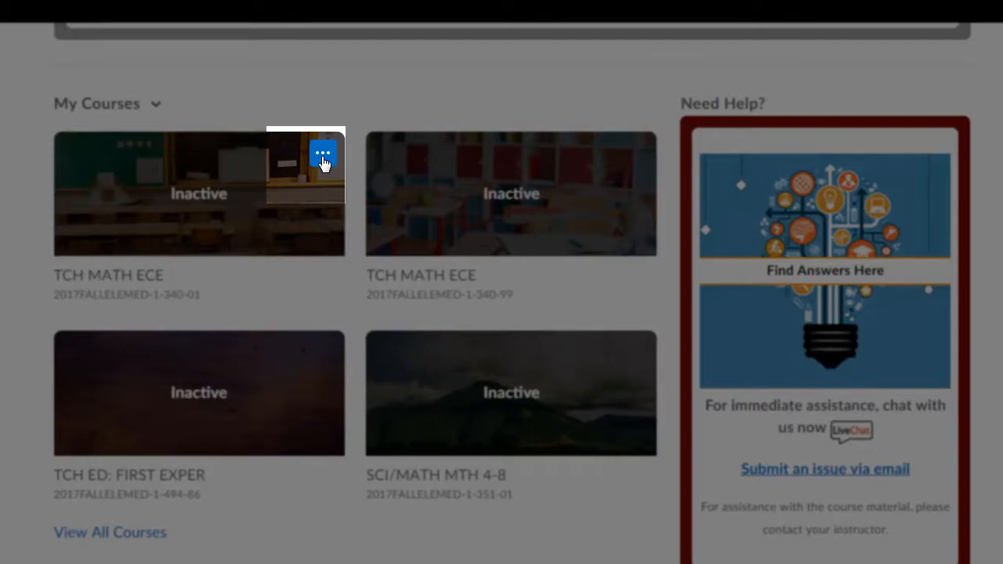
left_click(322, 152)
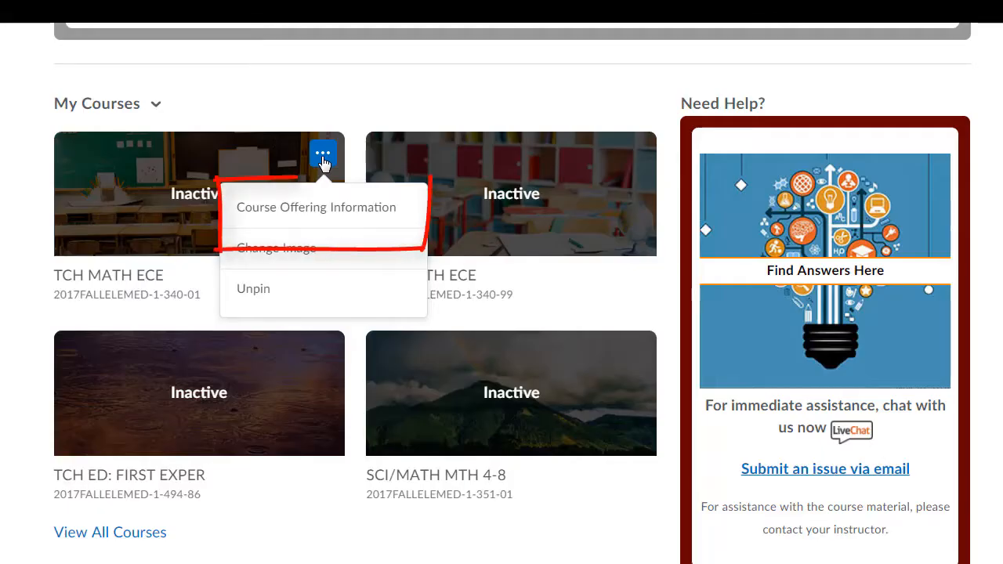
mouse_move(317, 207)
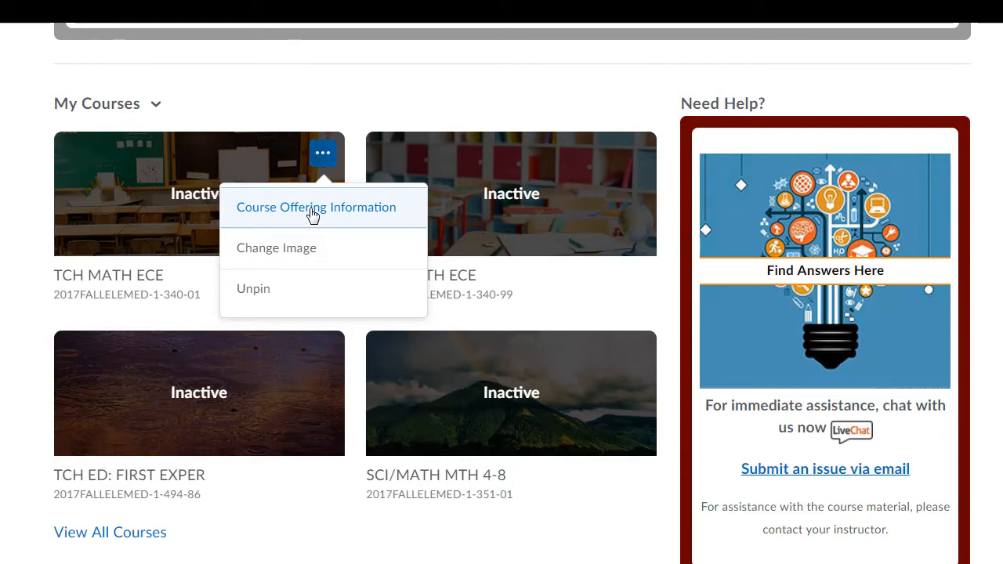
In TCH MATH ECE's Course Offering Information, tick 'Course is active' under the Active section.
left_click(317, 207)
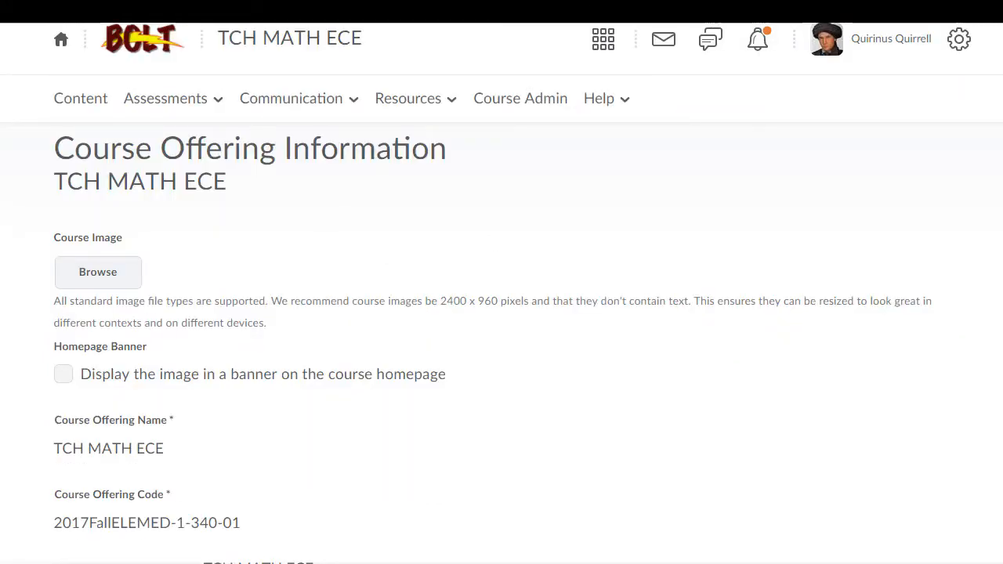
scroll("down", 3)
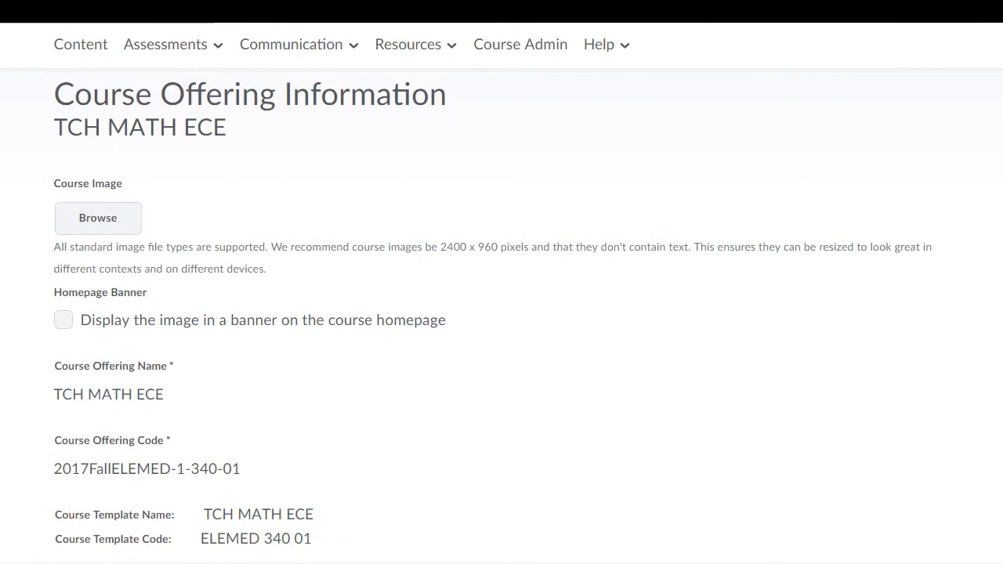
scroll("down", 3)
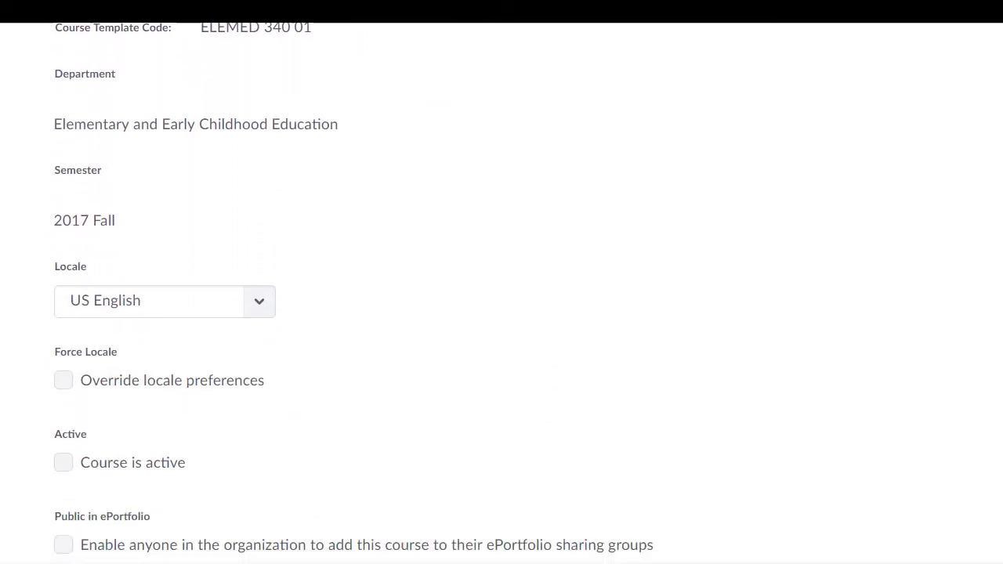
scroll("down", 3)
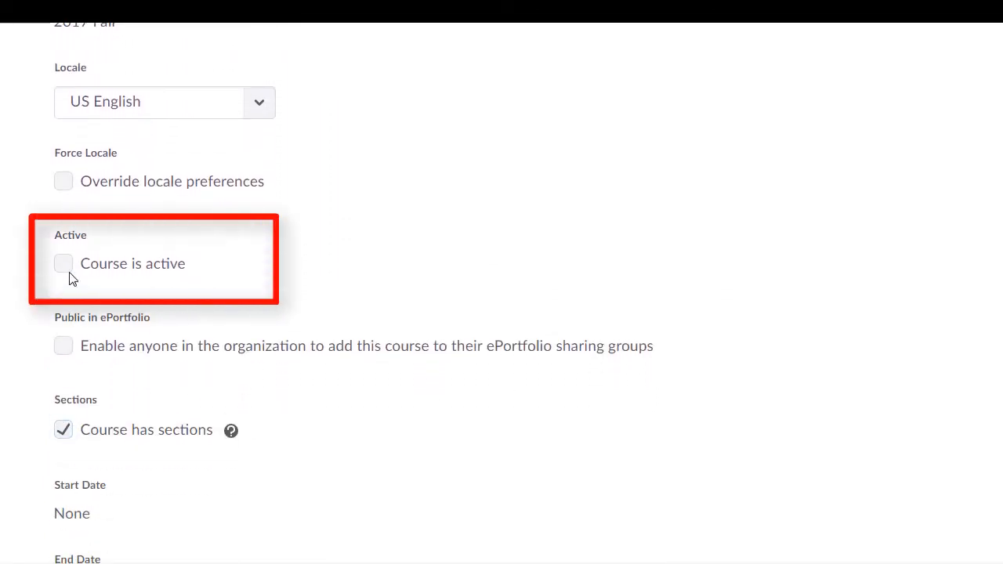
left_click(63, 264)
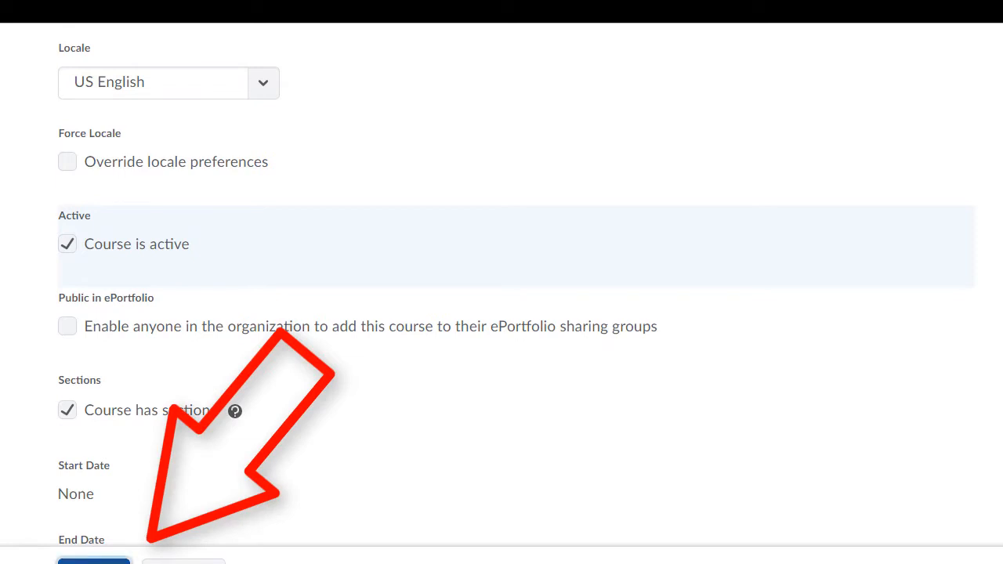
Save the active setting and confirm the homepage tile no longer shows Inactive.
left_click(94, 561)
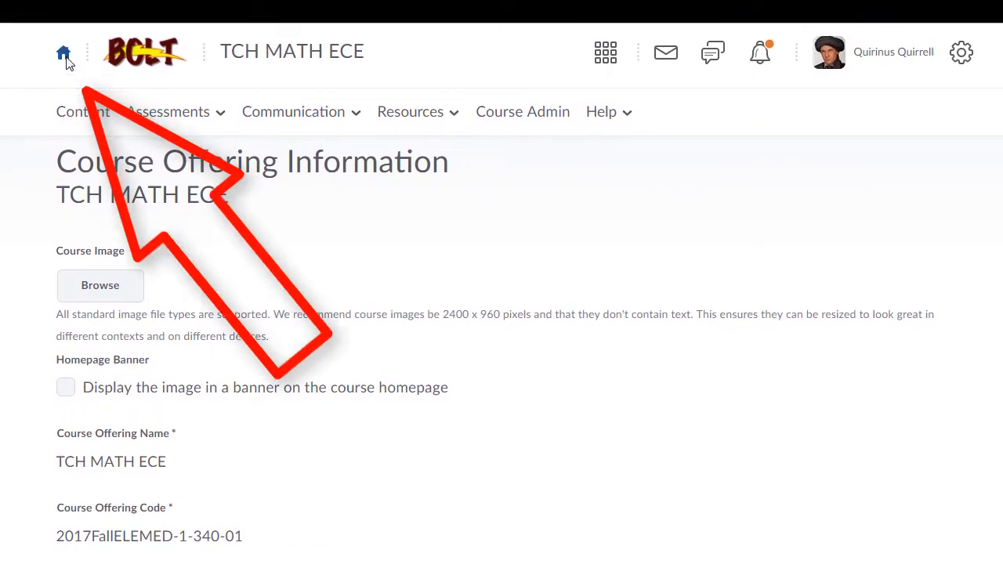
left_click(62, 52)
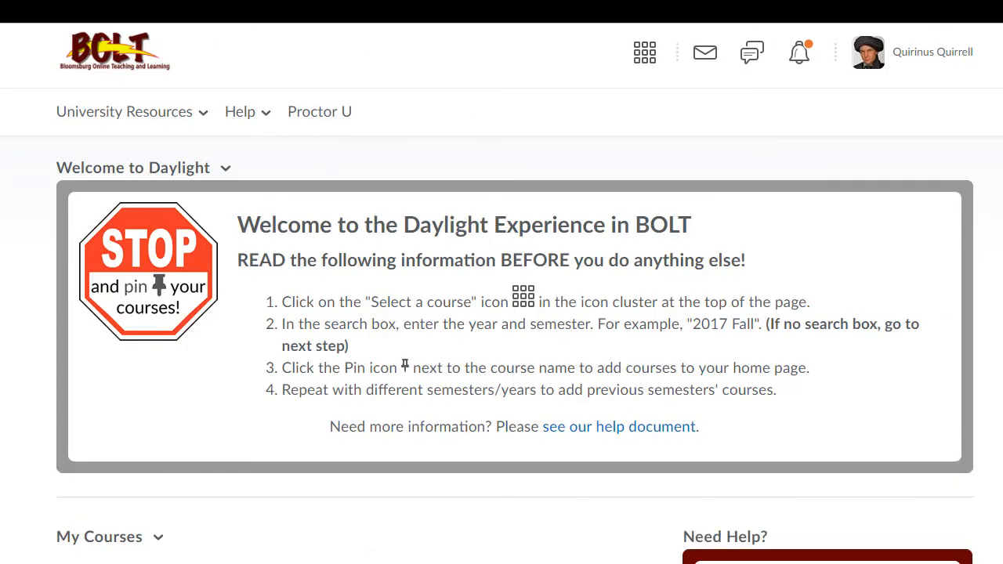
scroll("down", 3)
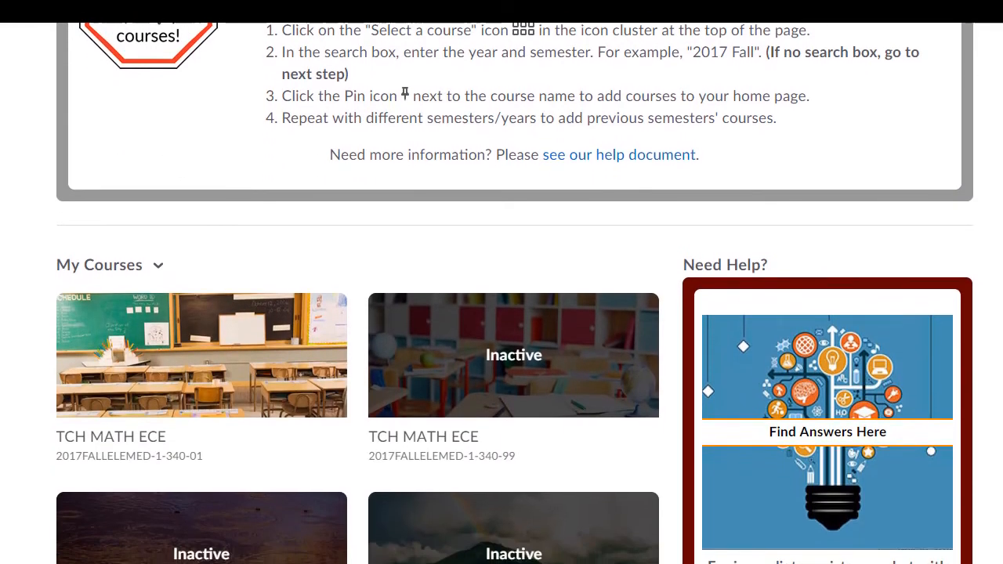